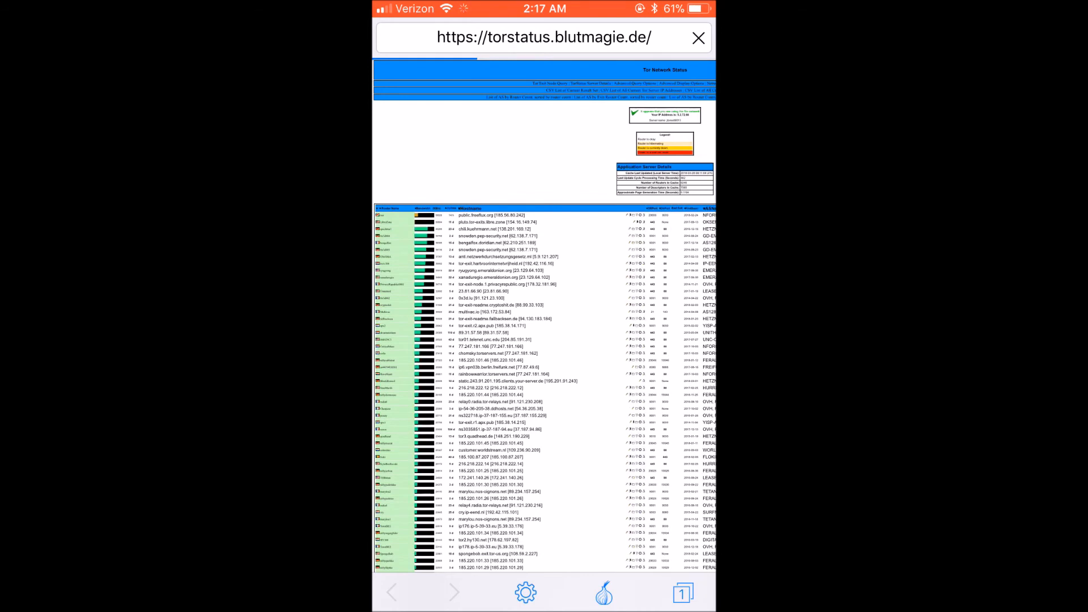
Step: Let the torstatus.blutmagie.de Tor Network Status relay list finish loading
click(526, 592)
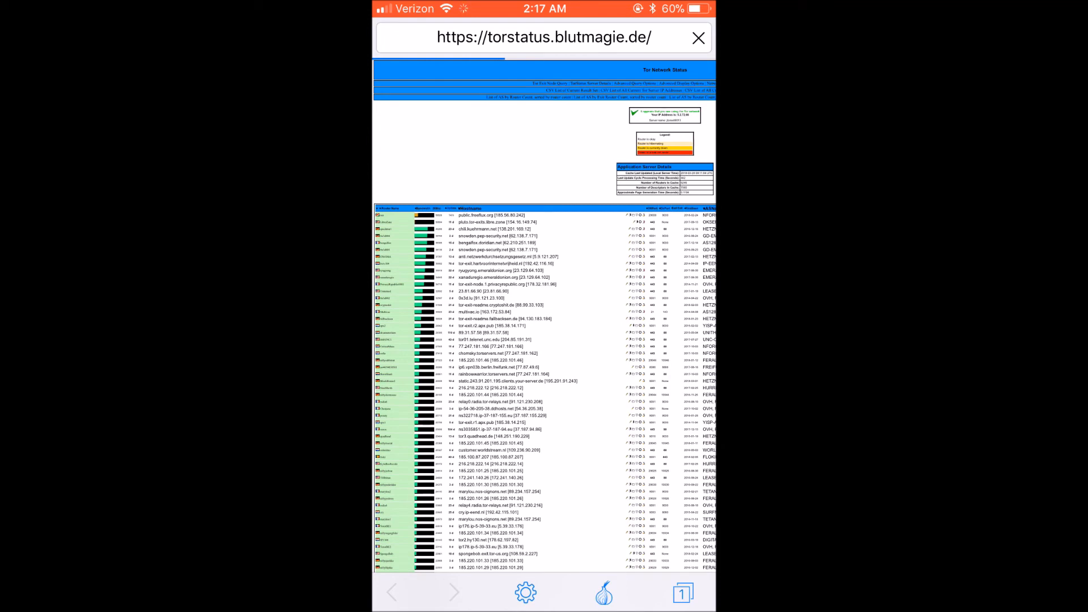
click(698, 38)
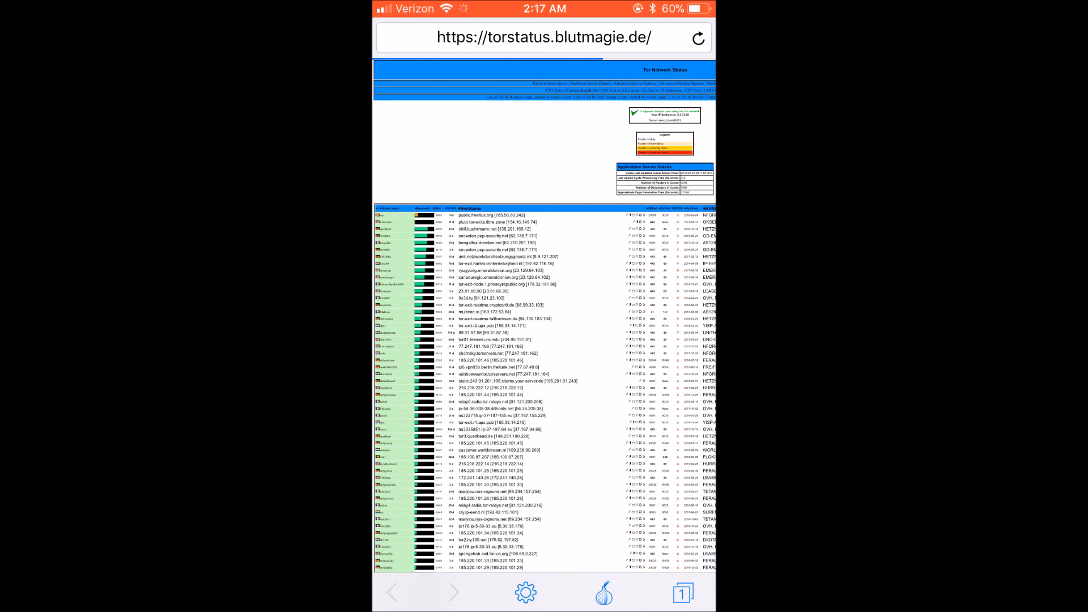
Step: Replace the Tor Status address in the URL bar with the ip-tracker address
click(541, 37)
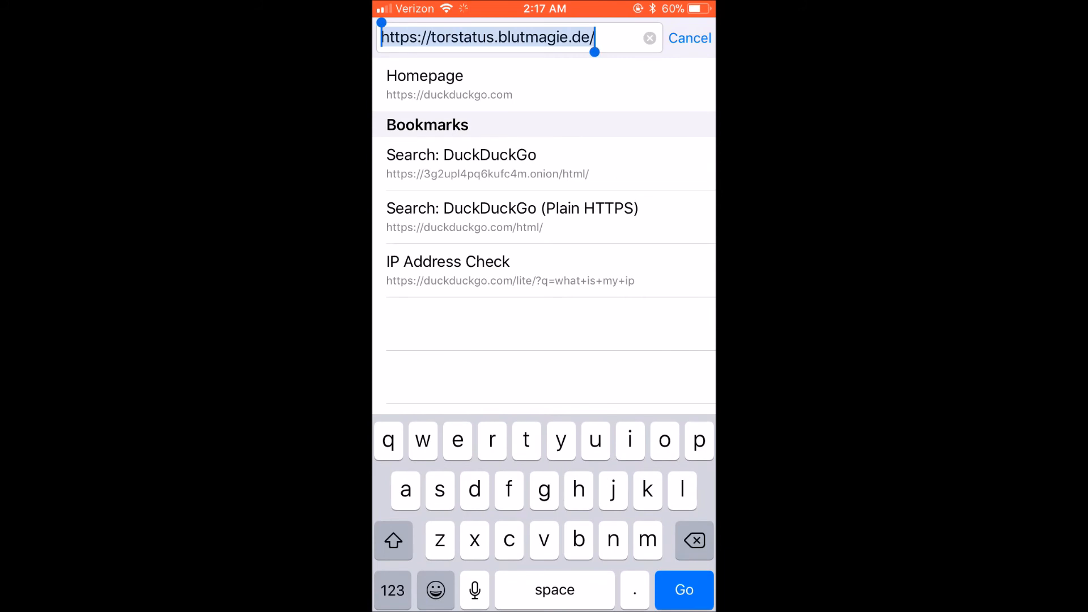
text(ip)
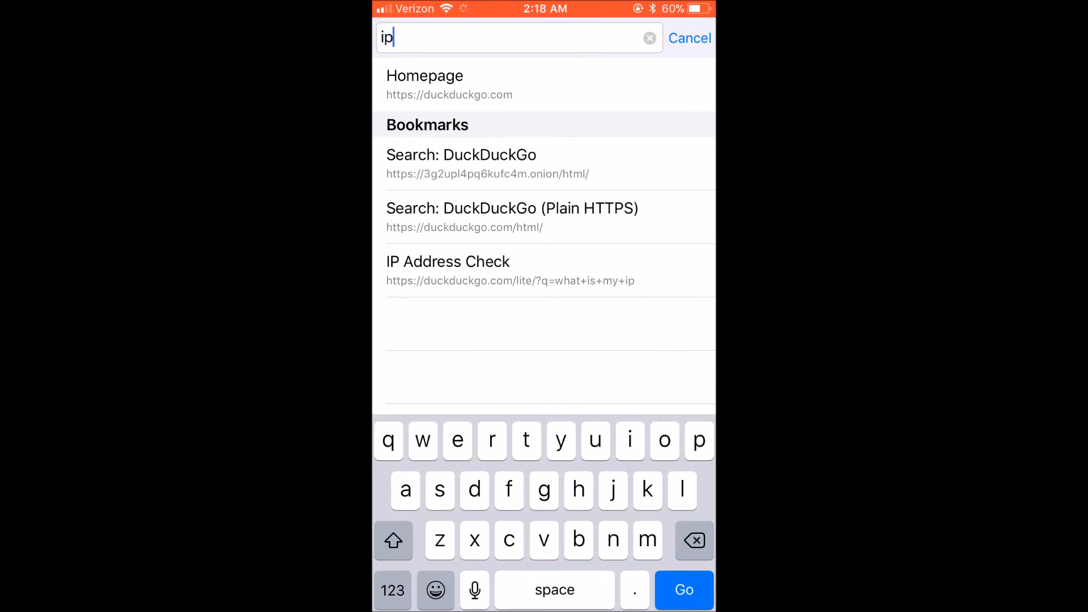
click(392, 590)
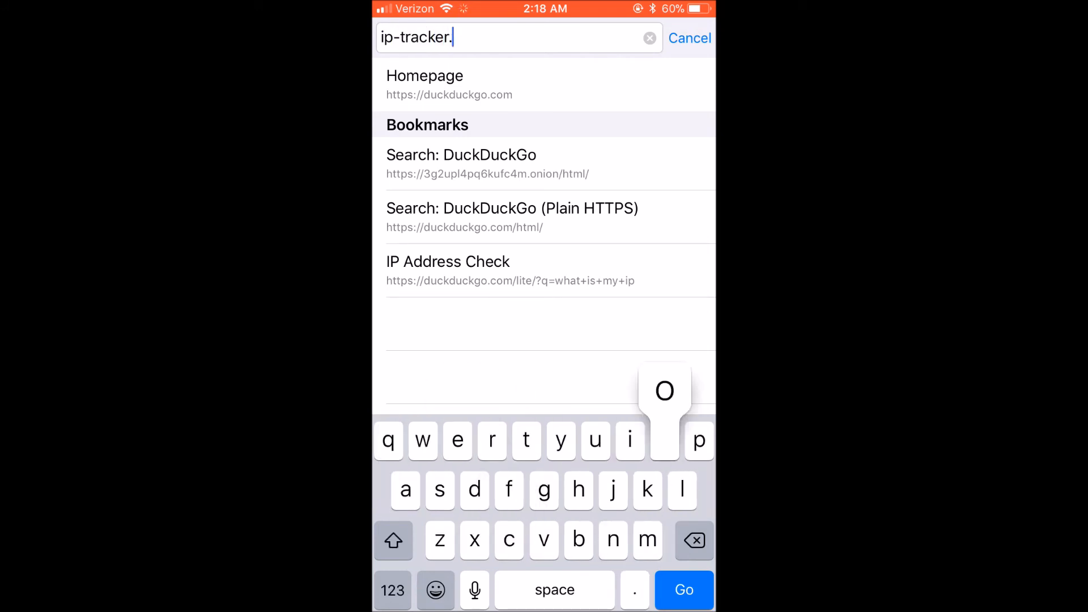
click(684, 590)
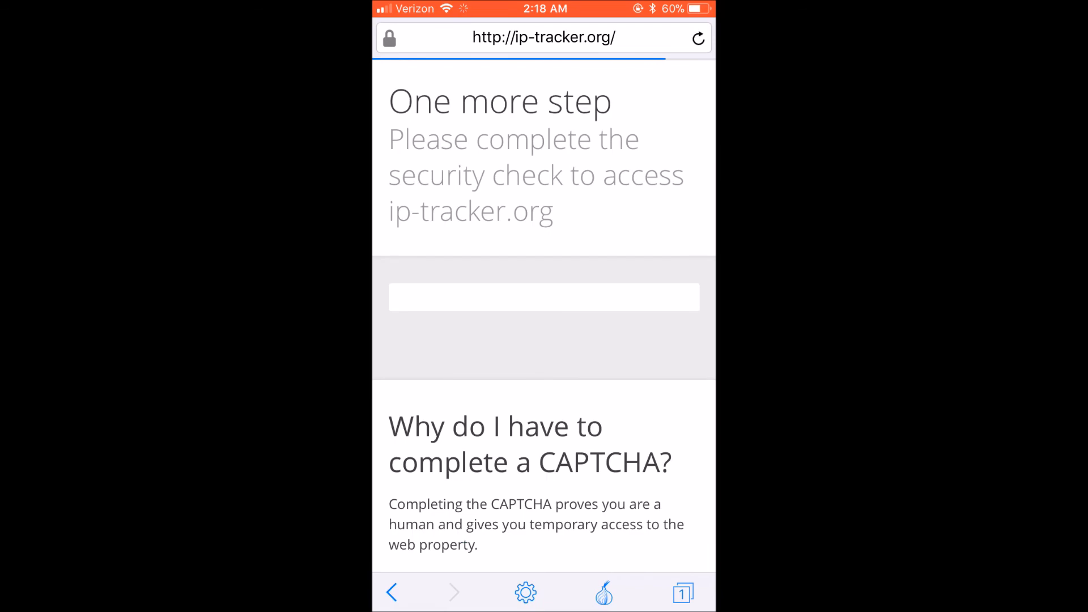
Step: Scroll down the ip-tracker.org CAPTCHA page to the explanation of the security check
scroll(down, 3)
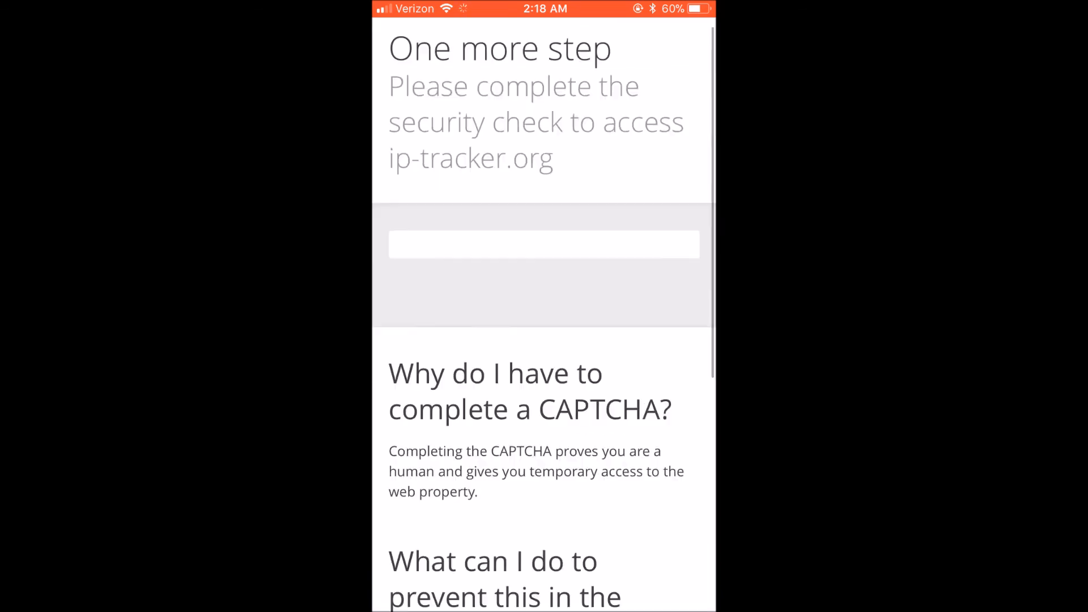